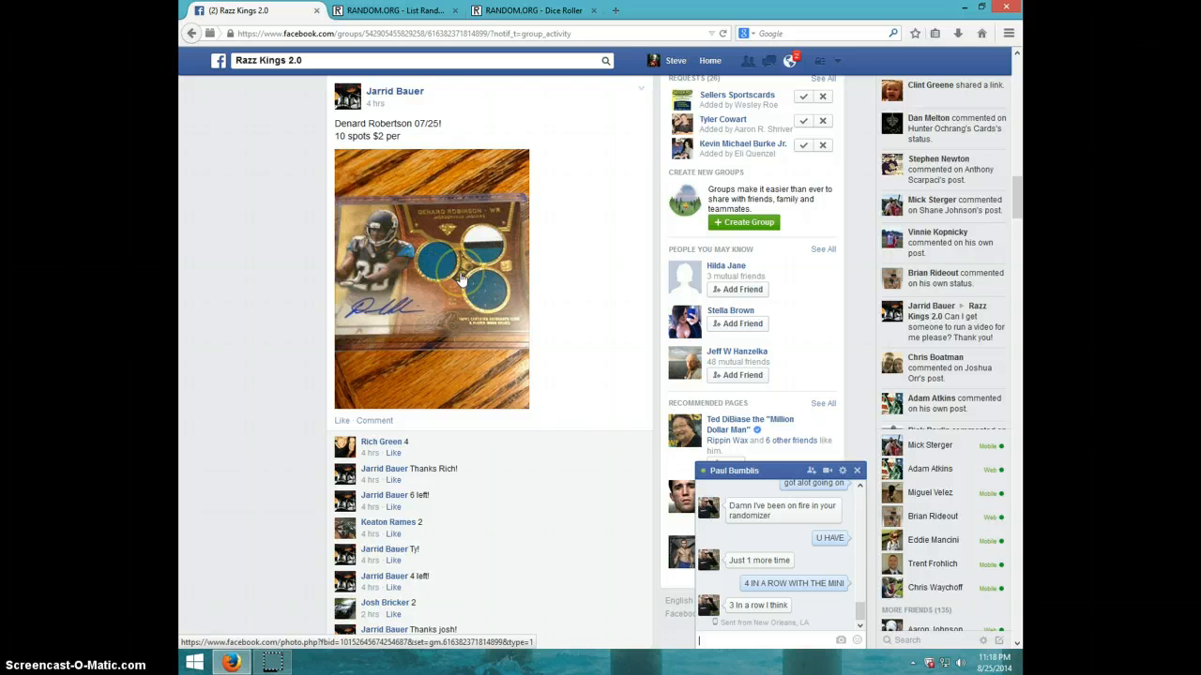
Post a 'LIVE' comment in the Facebook group thread and show the taskbar clock.
scroll(down, 3)
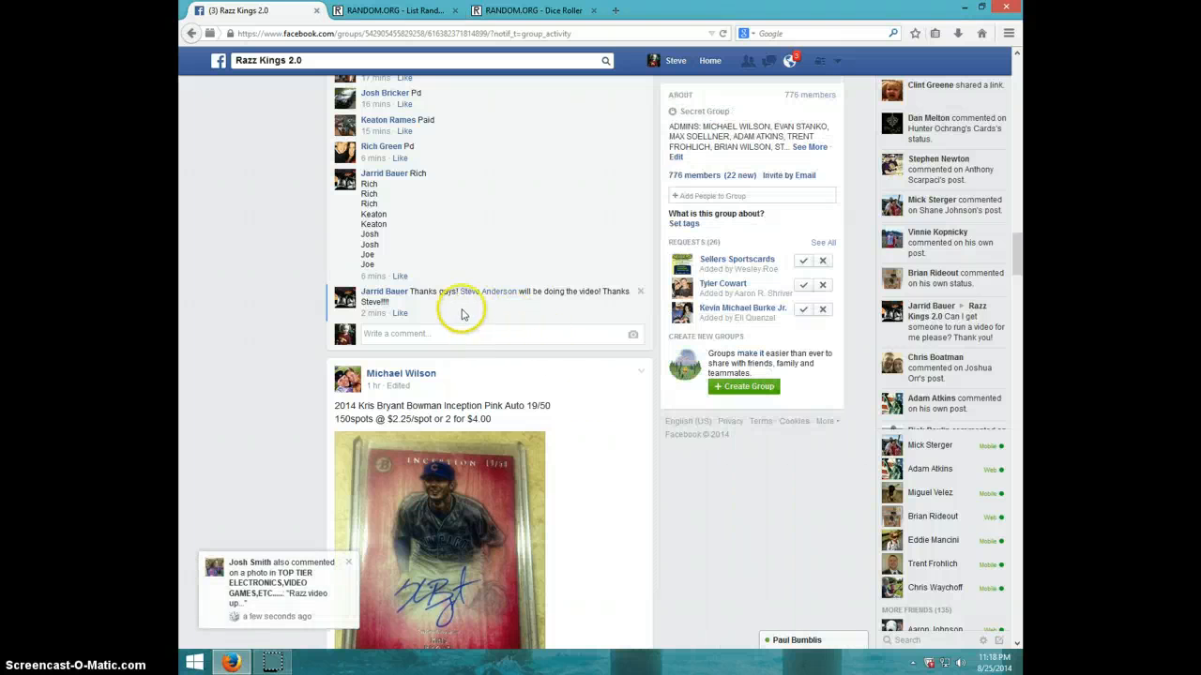
mouse_move(450, 312)
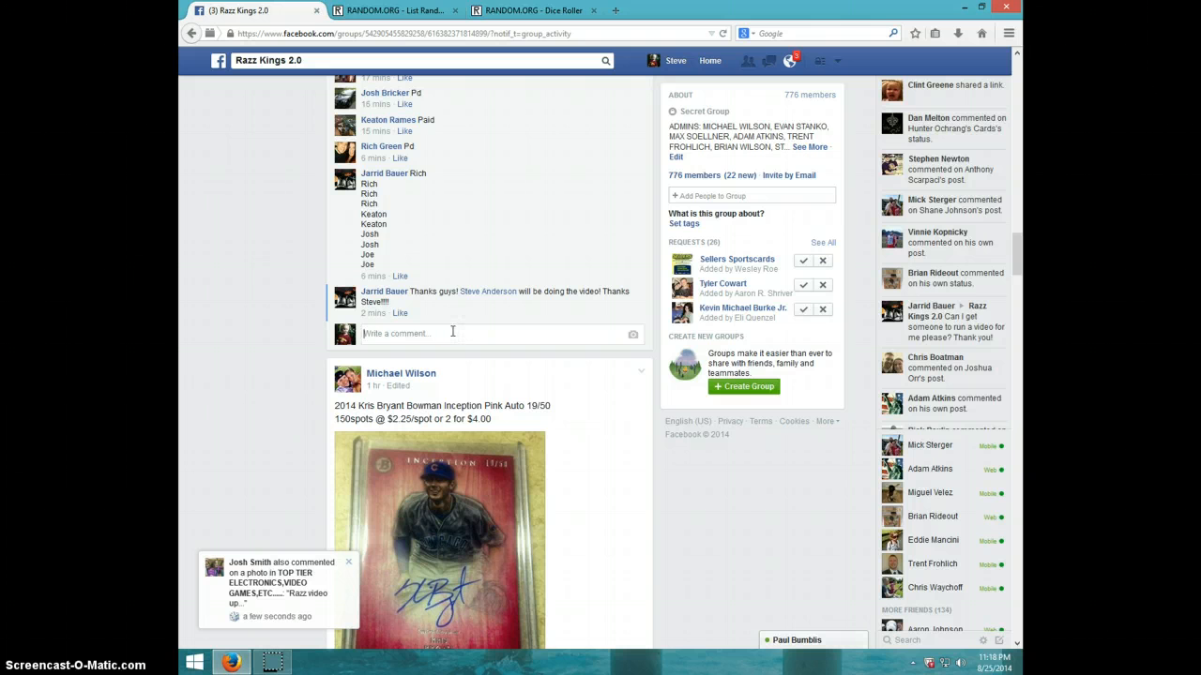
text(LIVE)
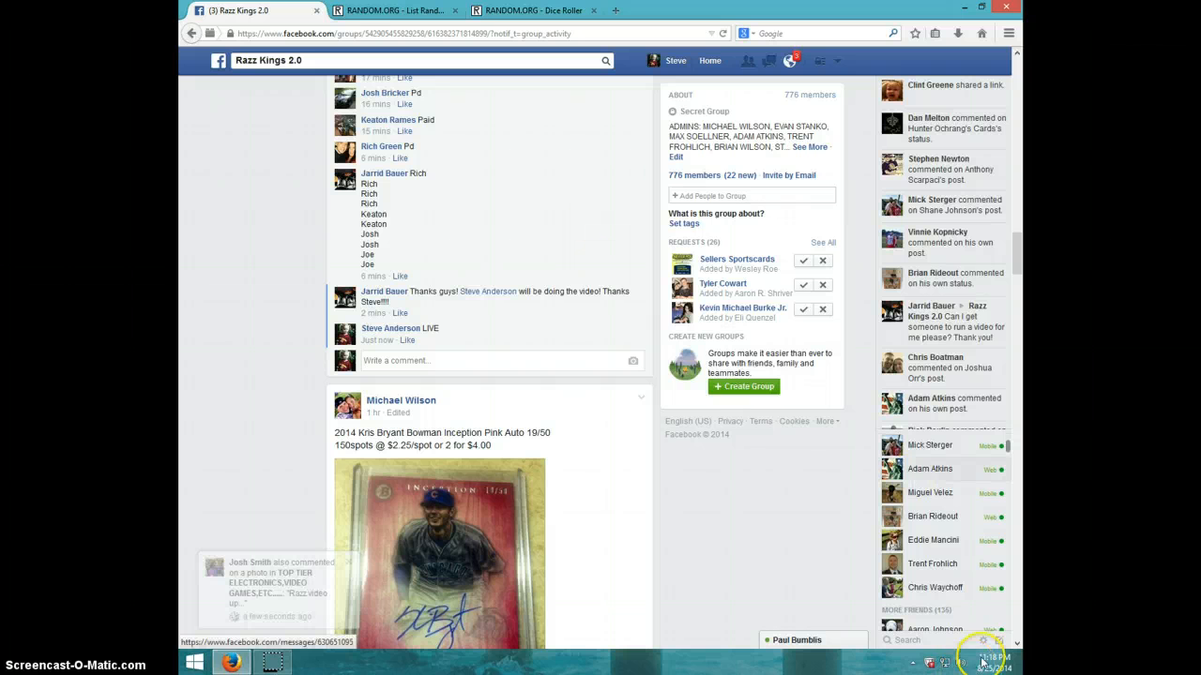
click(983, 664)
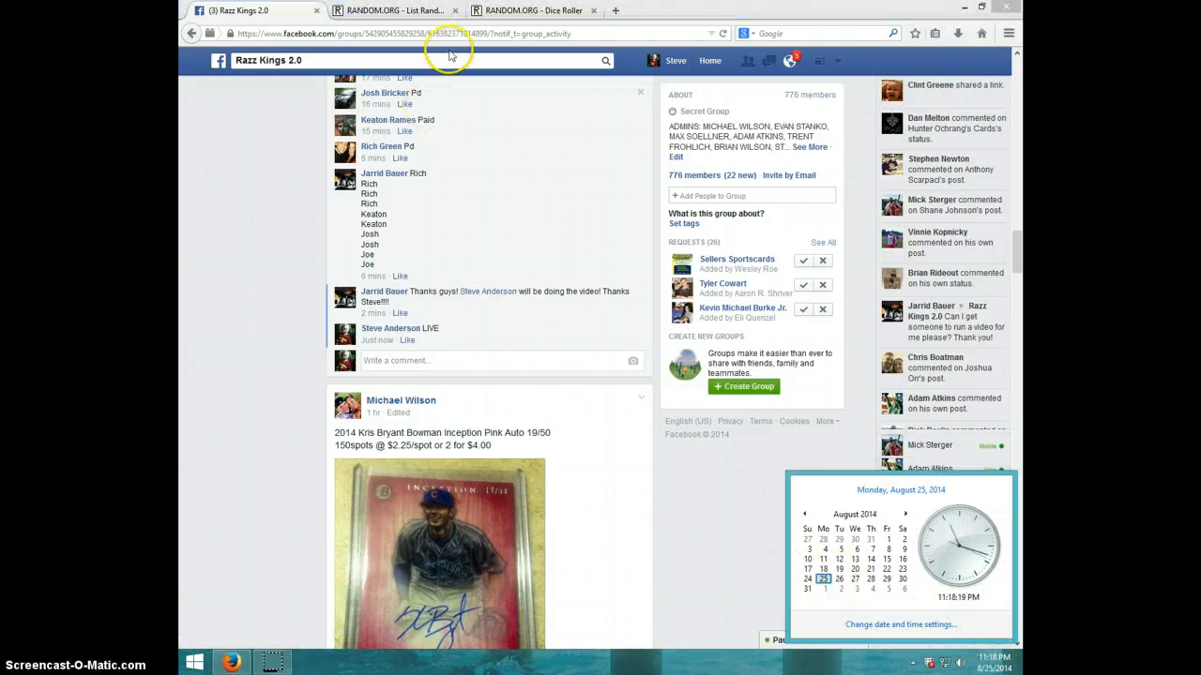
Roll the two virtual dice on the RANDOM.ORG Dice Roller page.
click(533, 11)
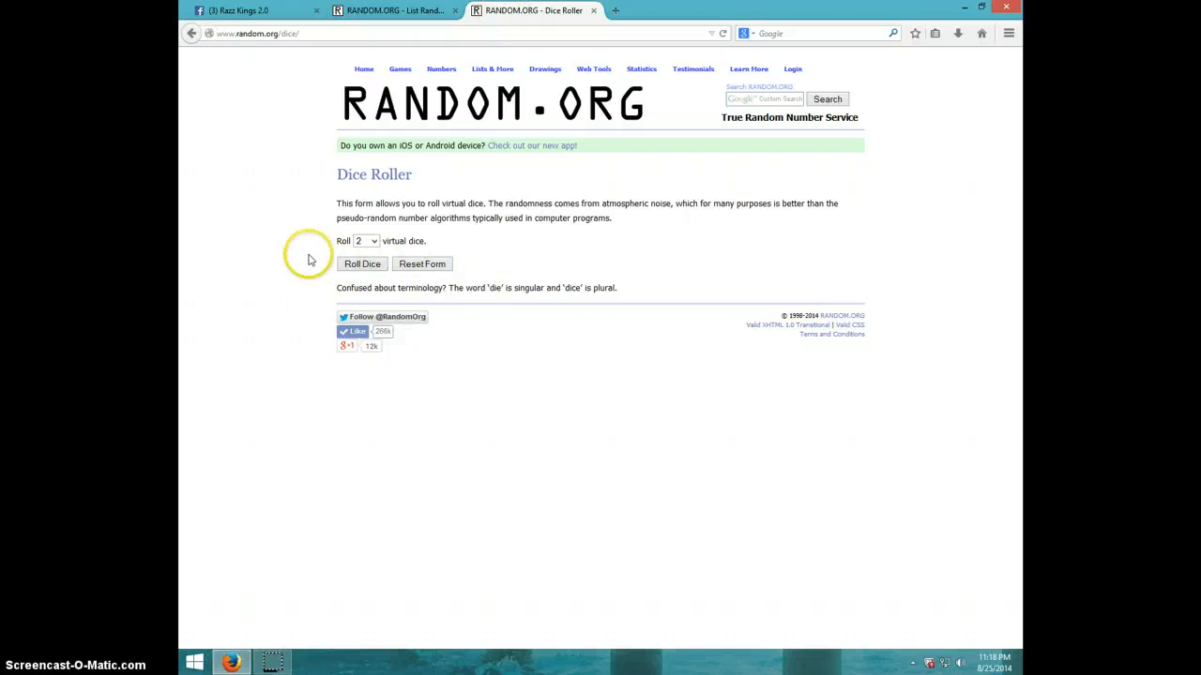
click(362, 263)
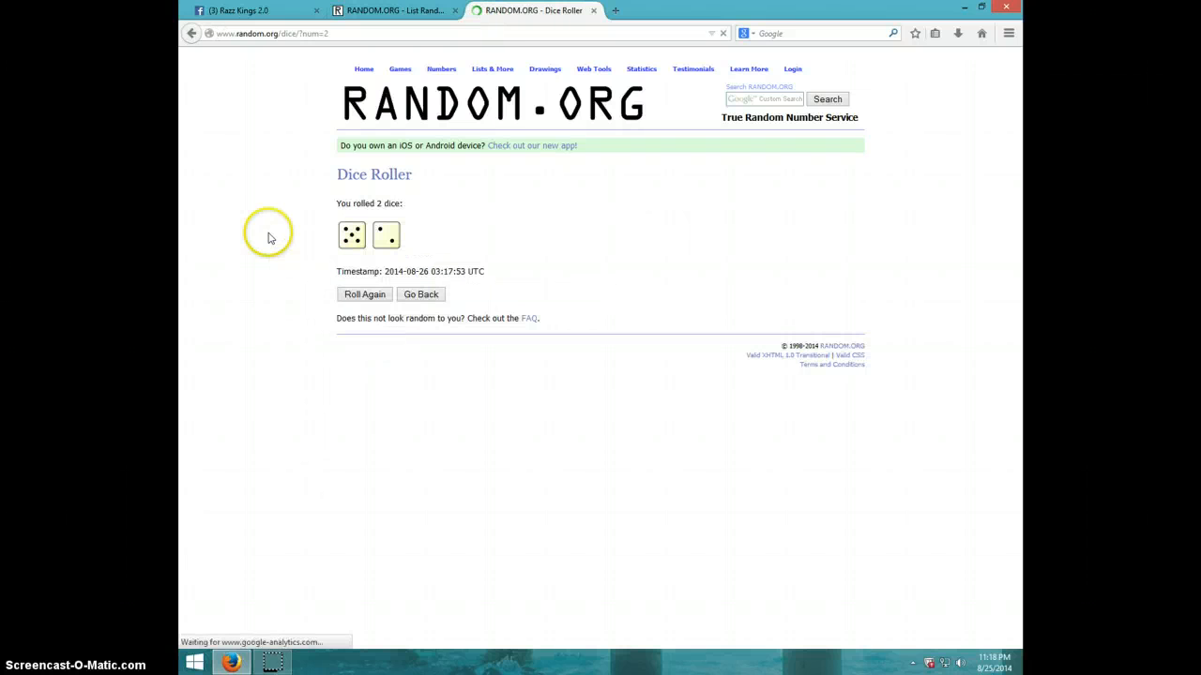
Randomize the ten-name list twice in the List Randomizer, dismissing the clock popup.
click(394, 11)
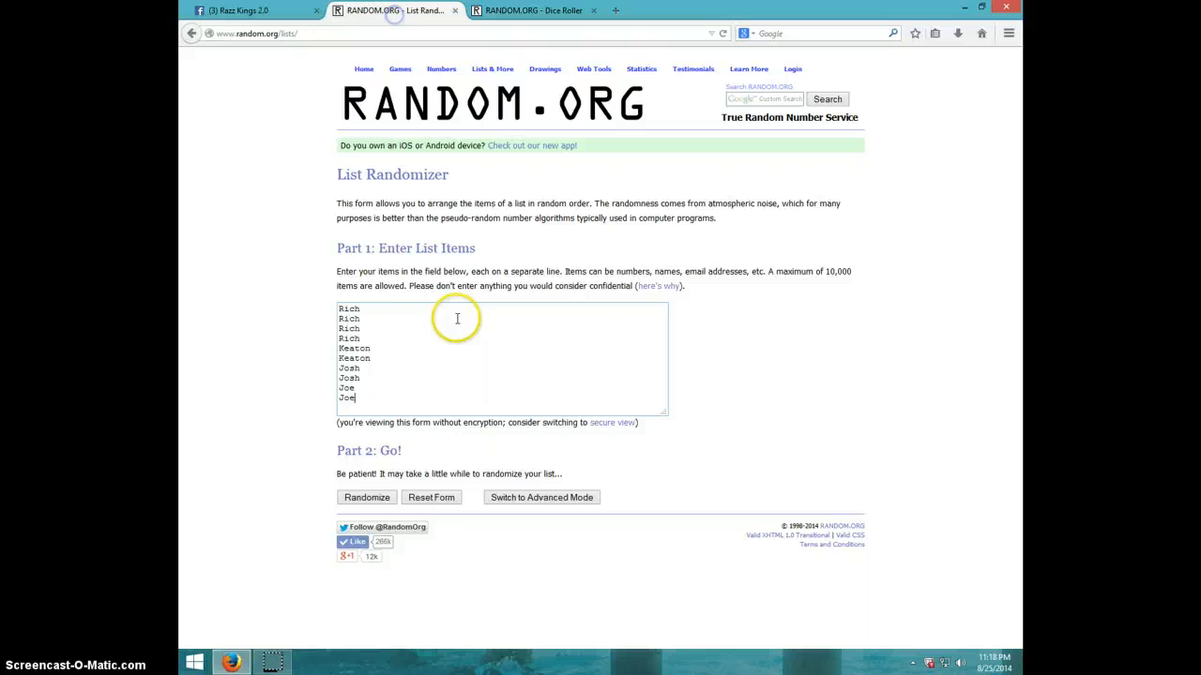
mouse_move(367, 364)
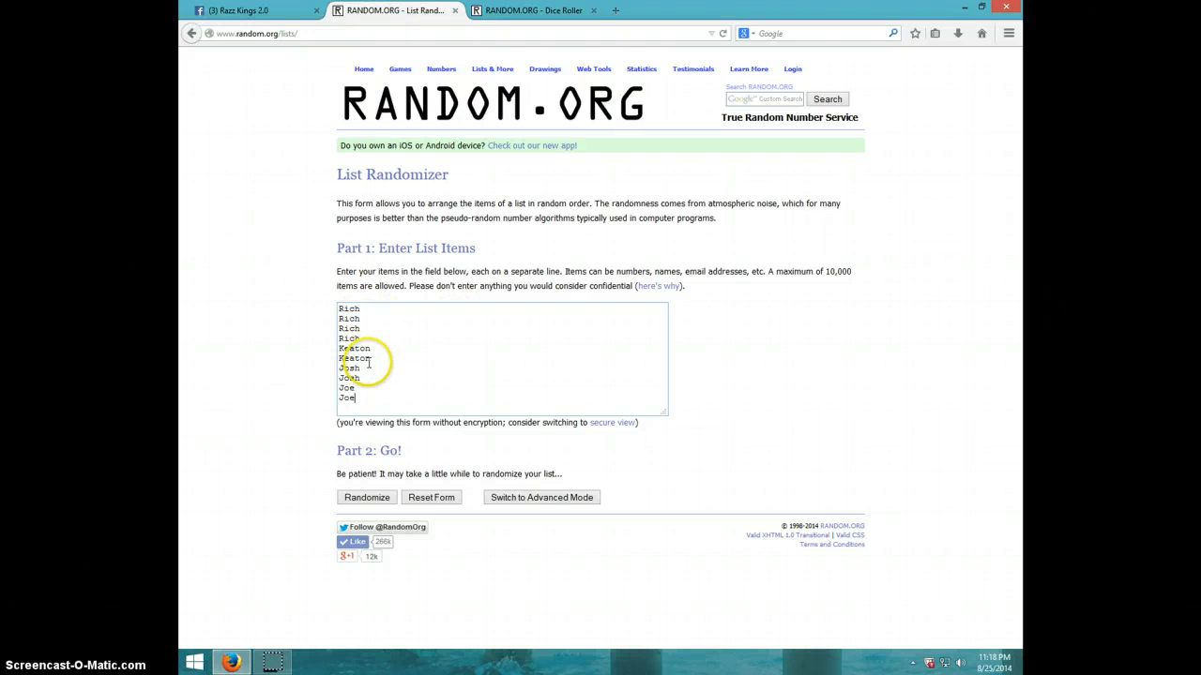
mouse_move(381, 401)
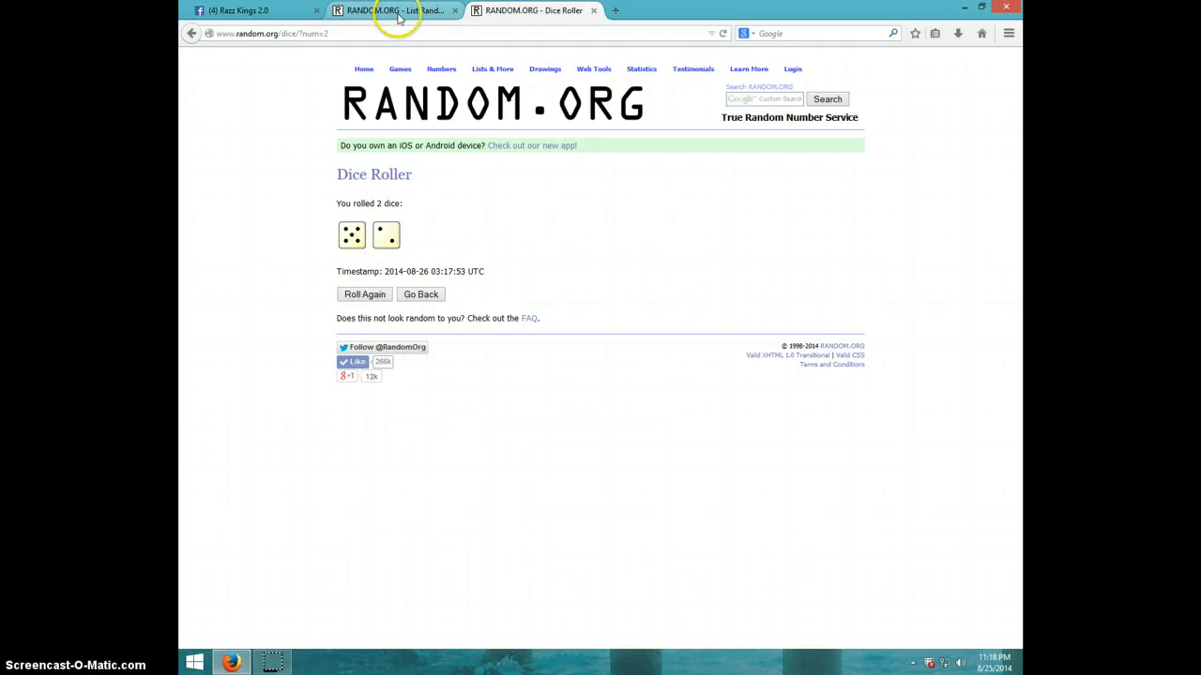
click(394, 11)
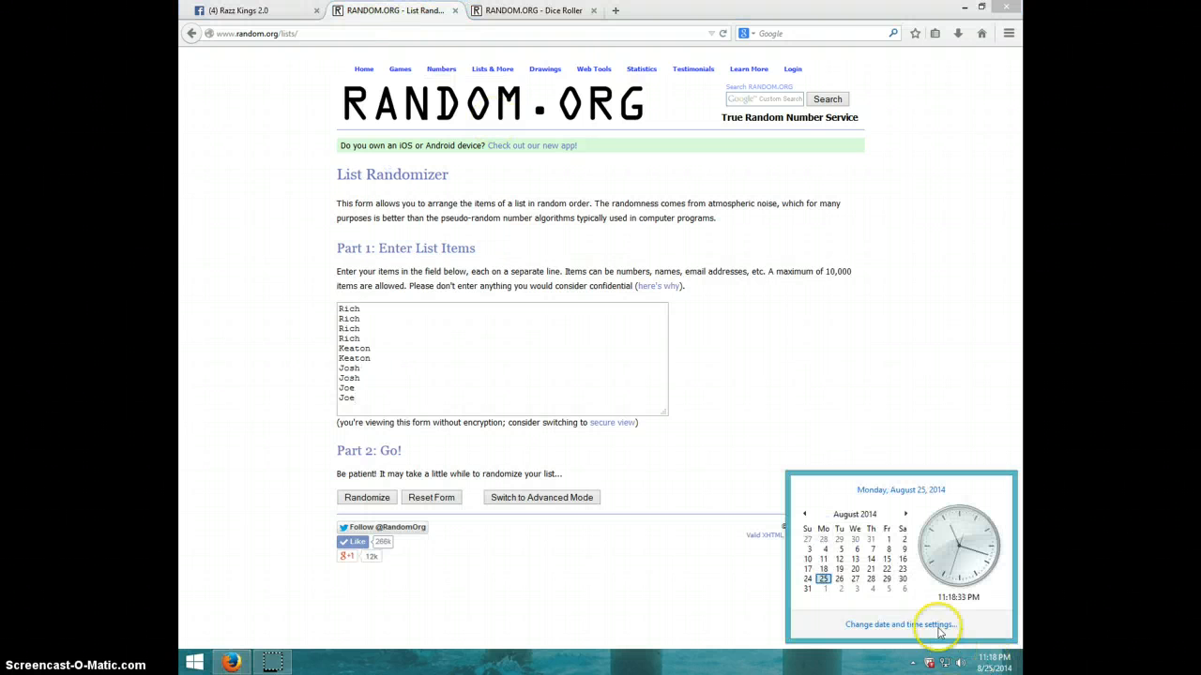
click(365, 497)
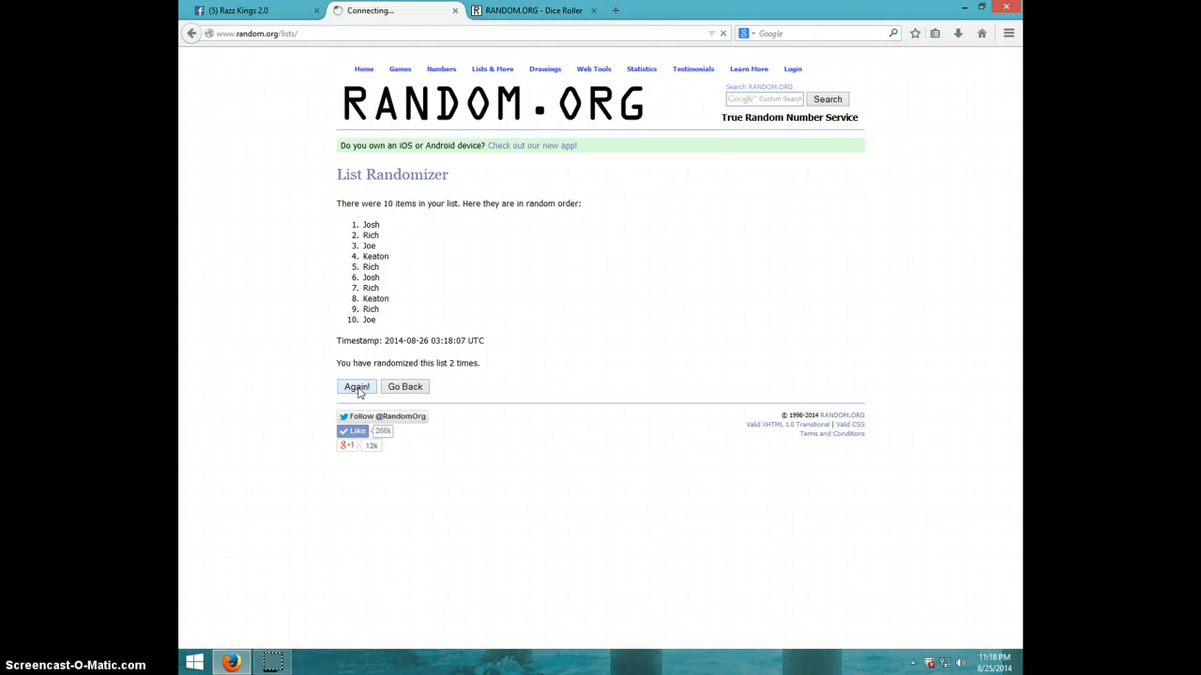
Shuffle the name list a third, fourth and fifth time, then revisit the dice roll result.
click(356, 387)
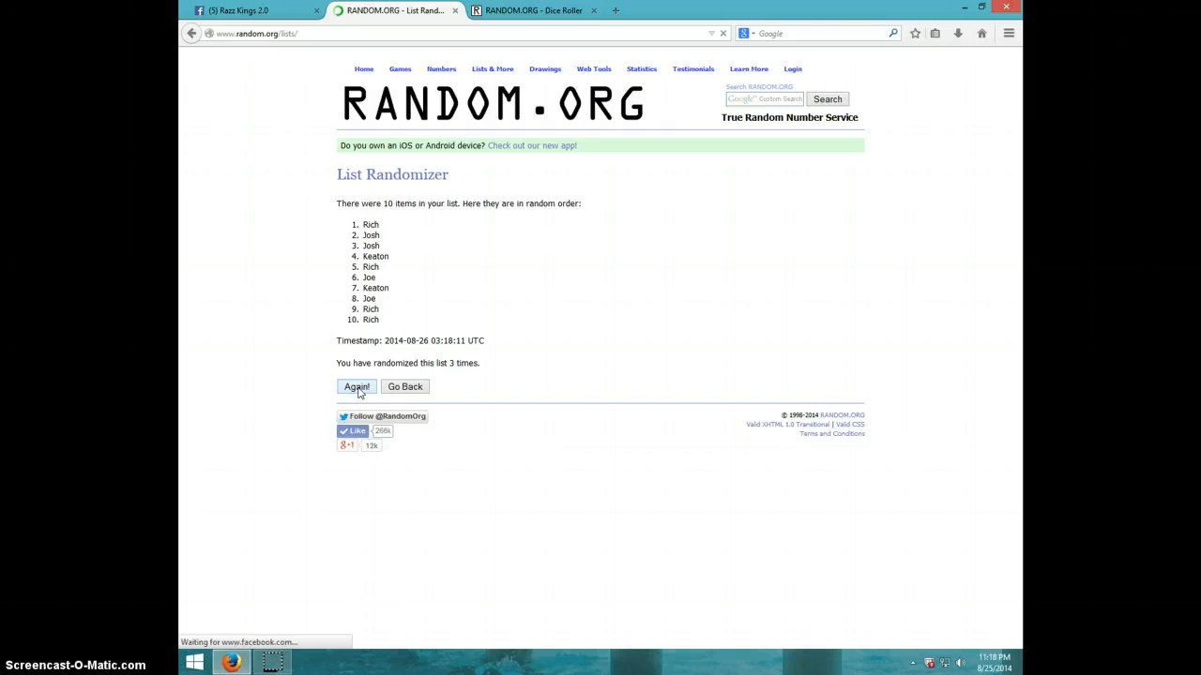
click(357, 386)
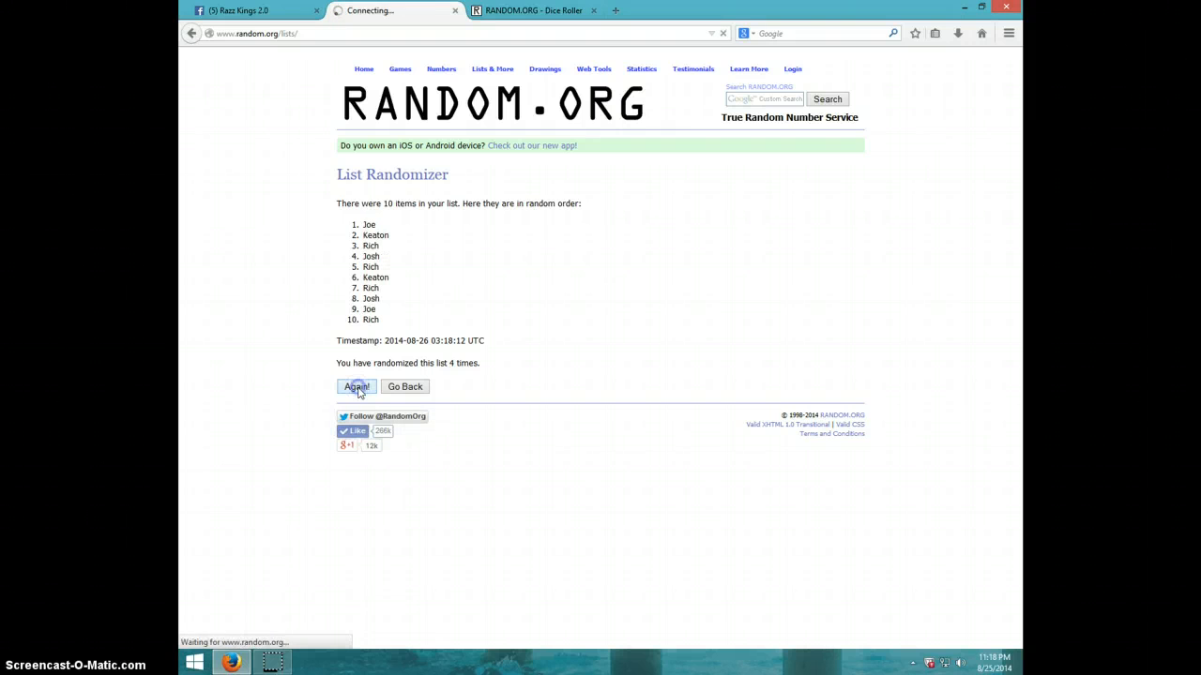
click(356, 386)
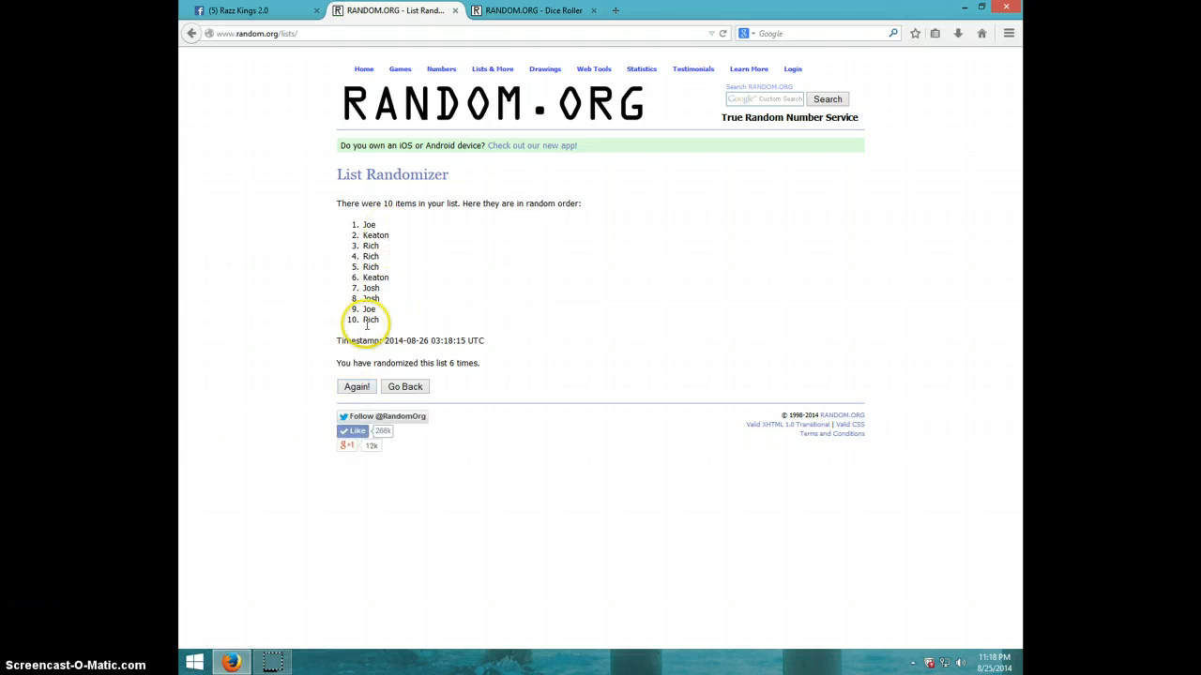
click(533, 12)
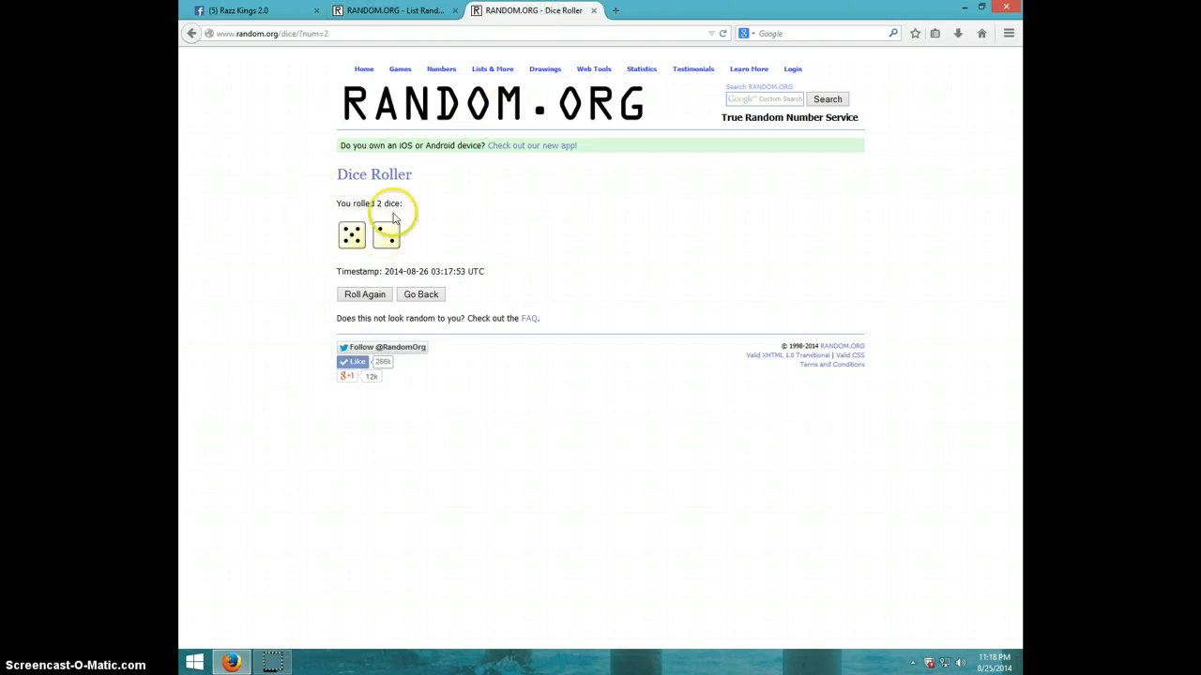
Shuffle the name list a seventh time to settle the winner, with the clock shown.
click(394, 11)
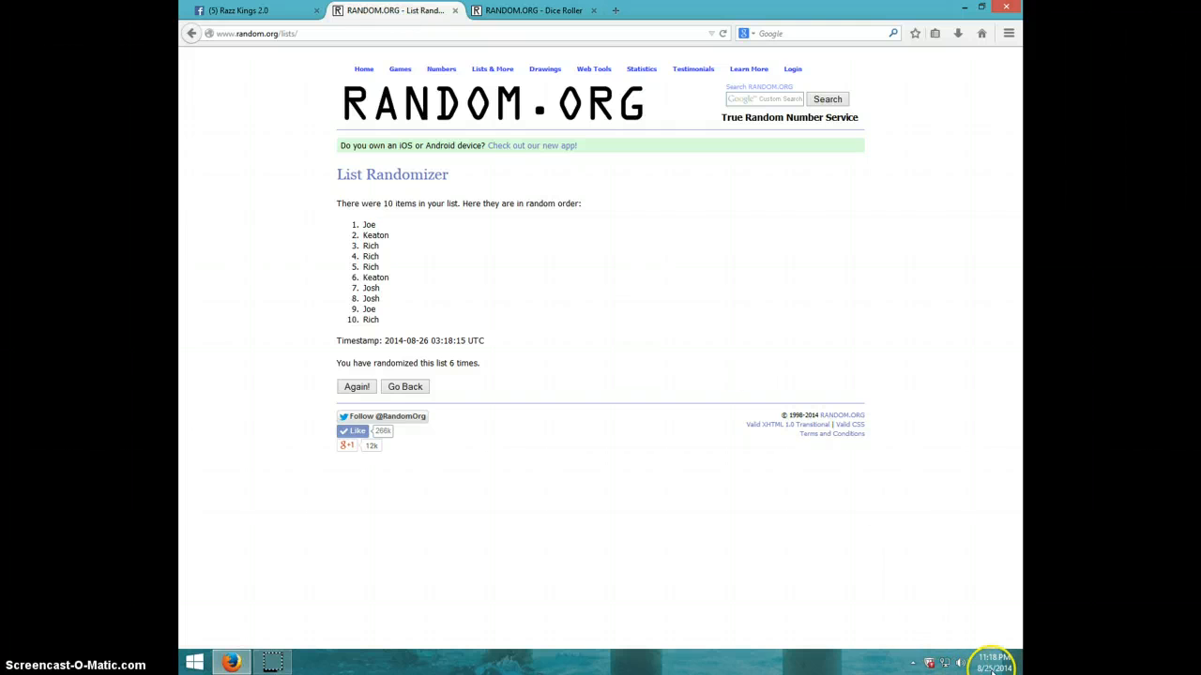
click(991, 661)
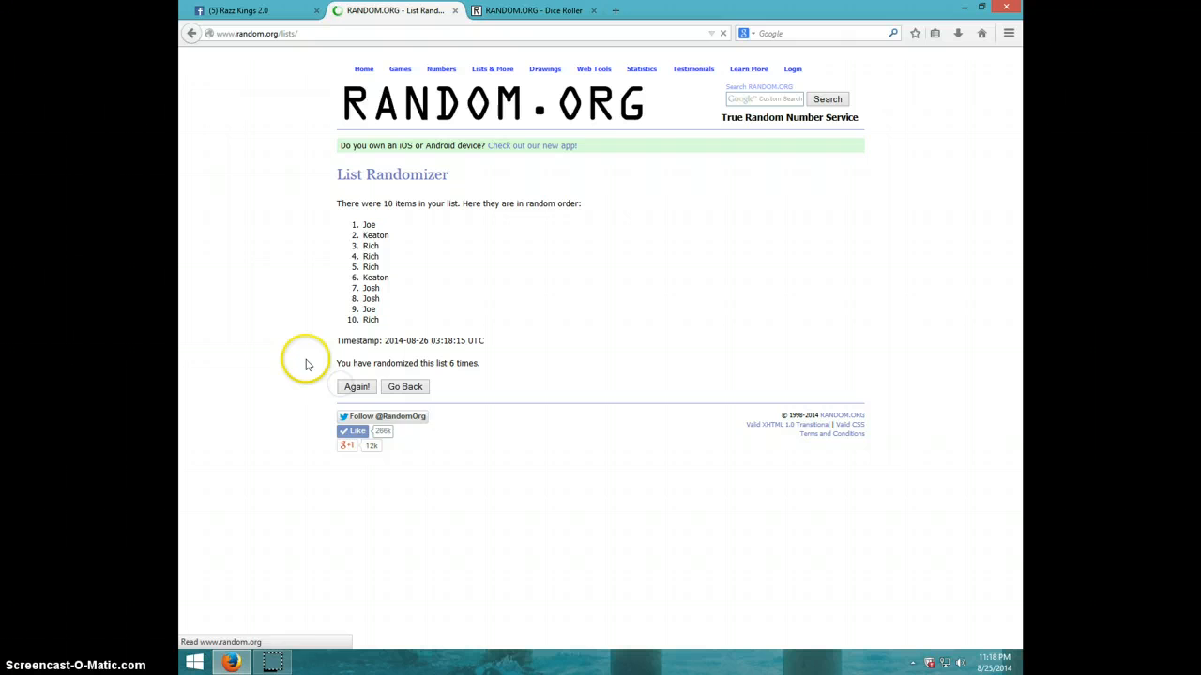
click(357, 386)
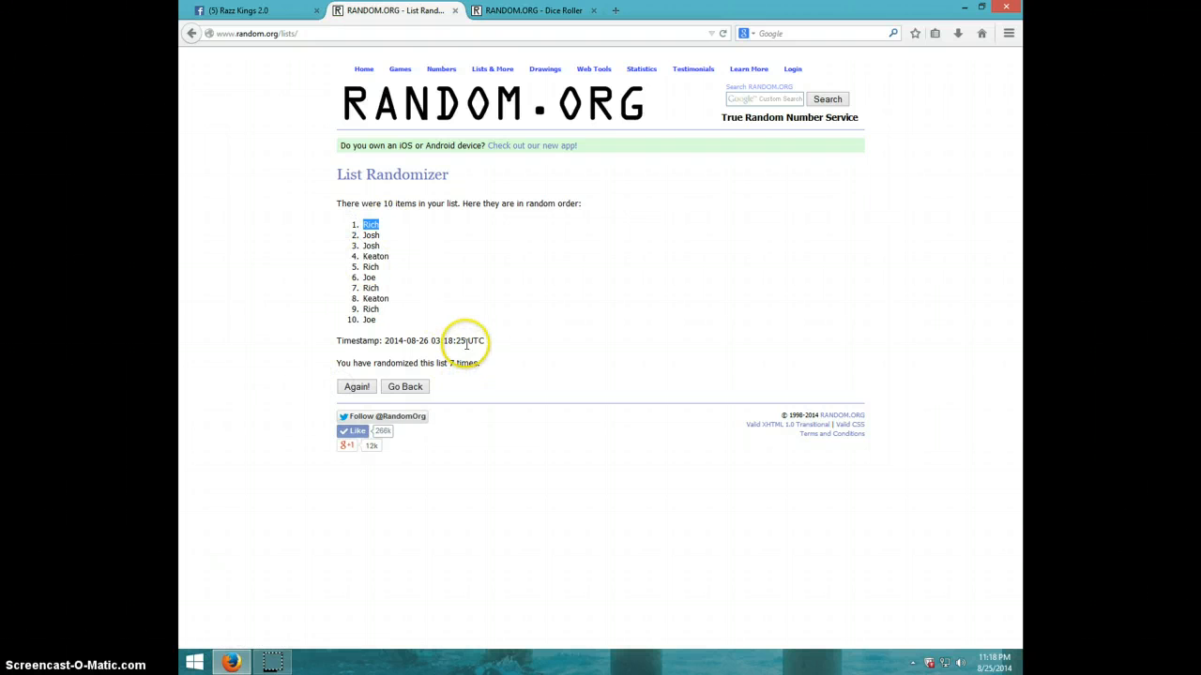
Check the dice result and shuffled list once more, then return to the Facebook group thread.
click(532, 11)
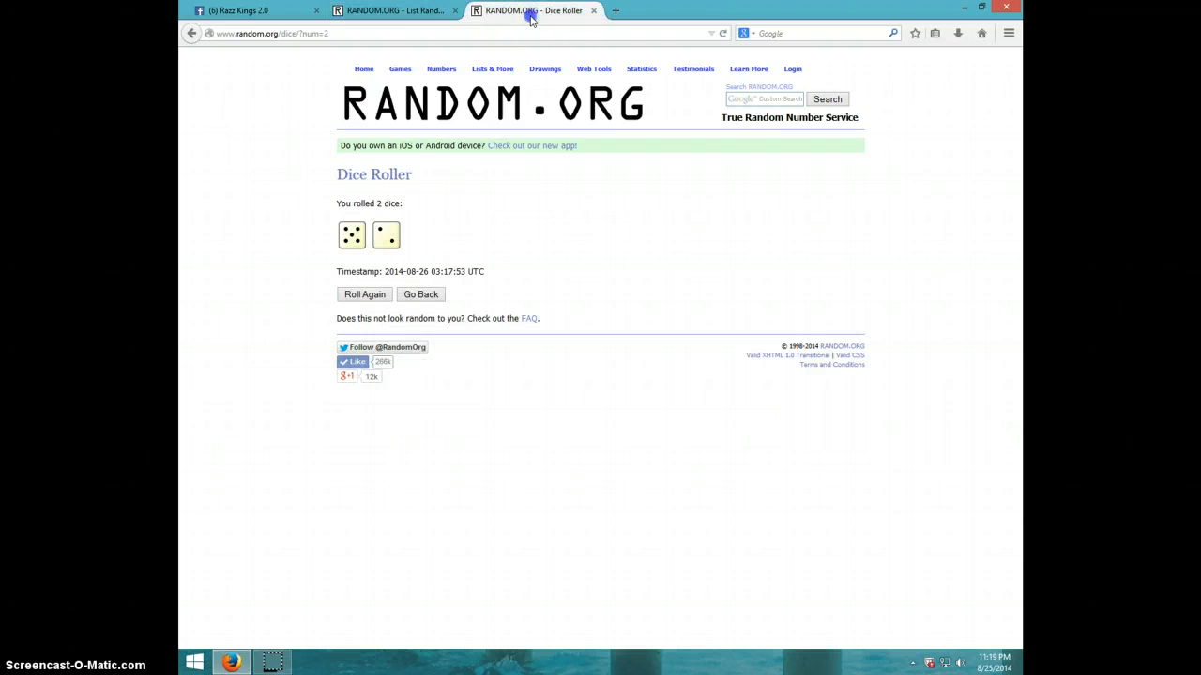
click(394, 12)
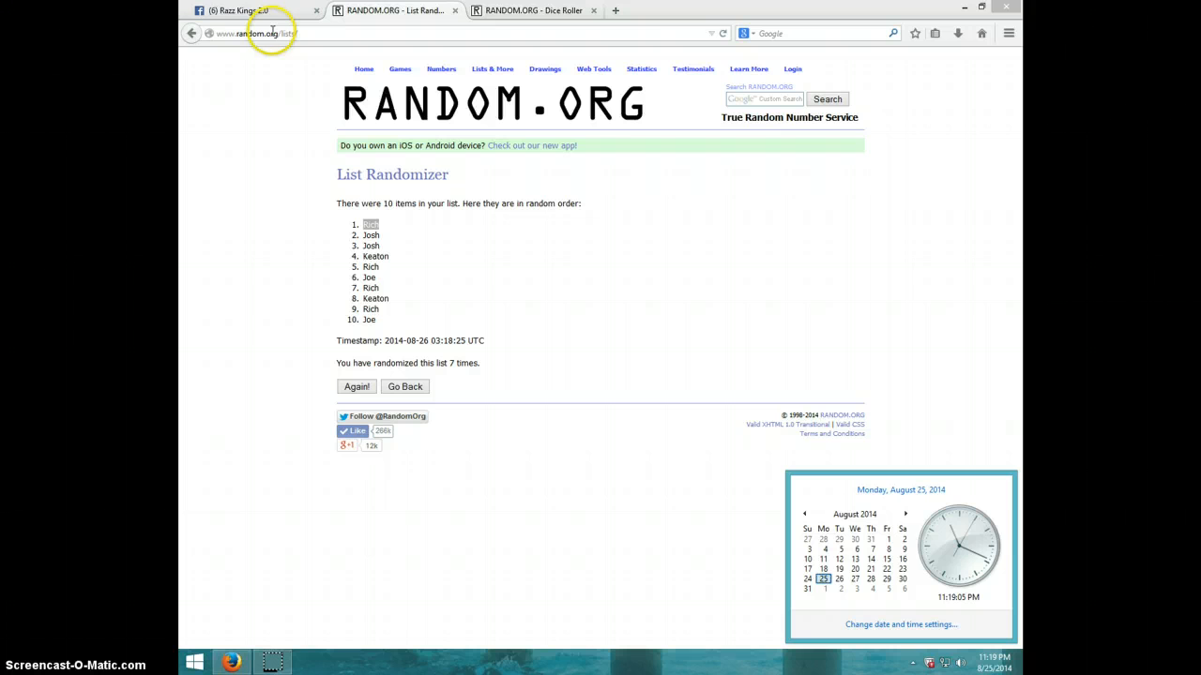
click(244, 11)
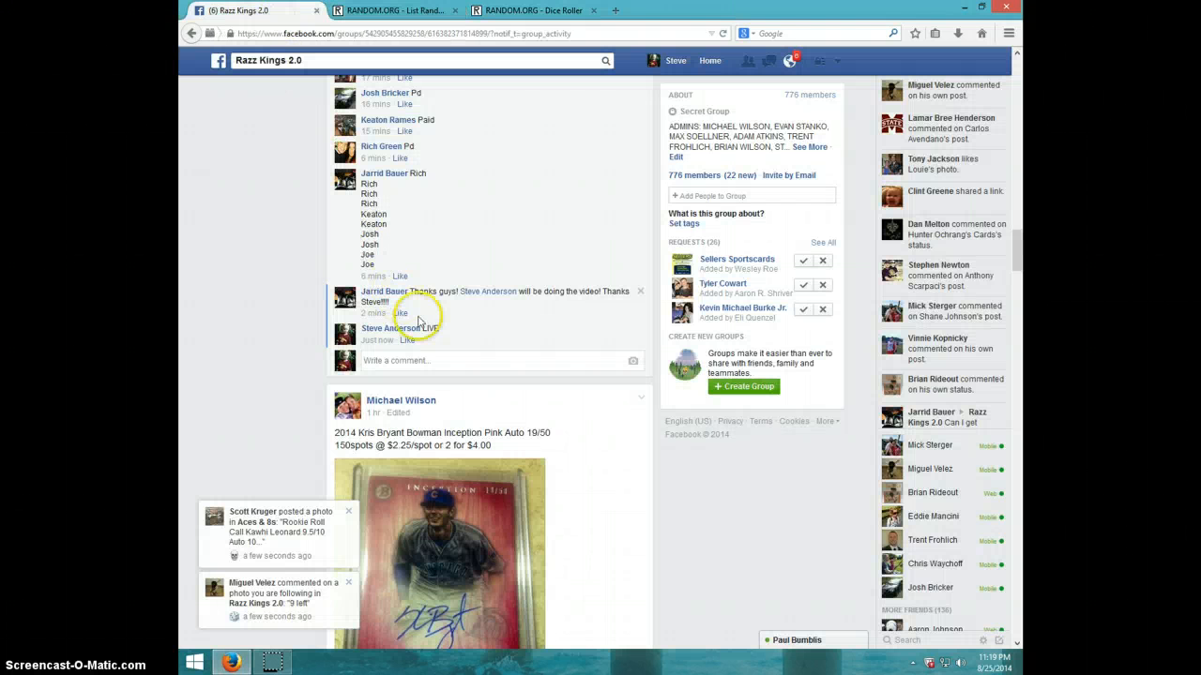
mouse_move(563, 392)
text(DONE)
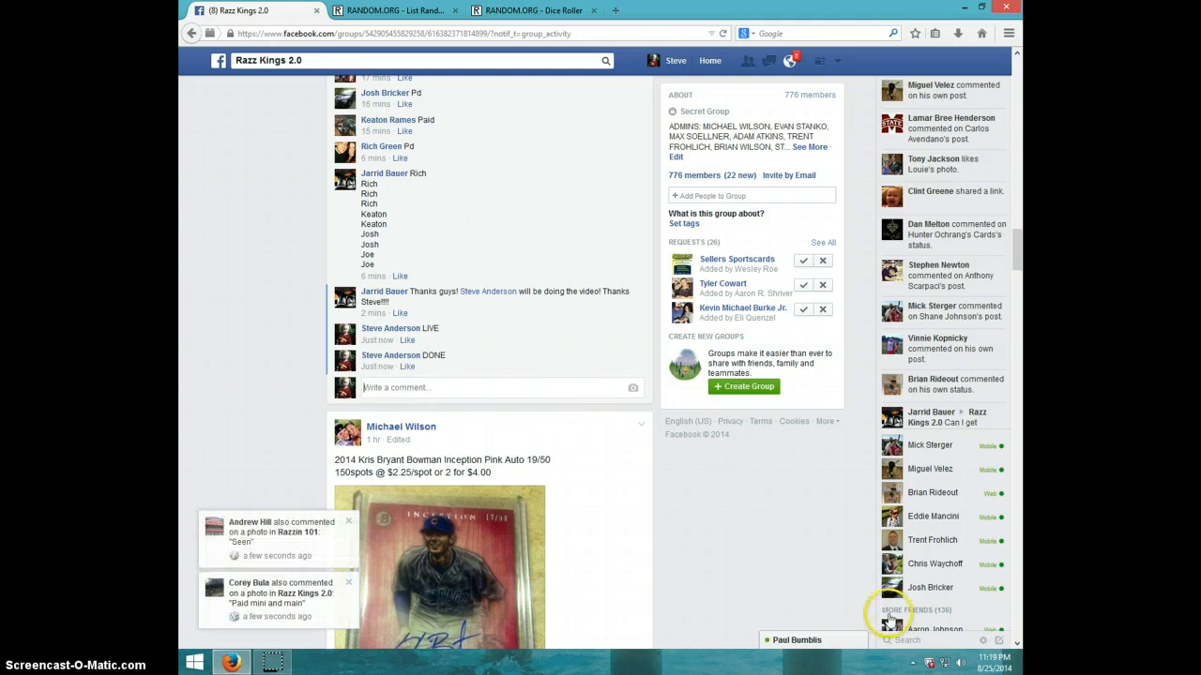
Show the current date and time beside the posted 'DONE' comment.
click(957, 666)
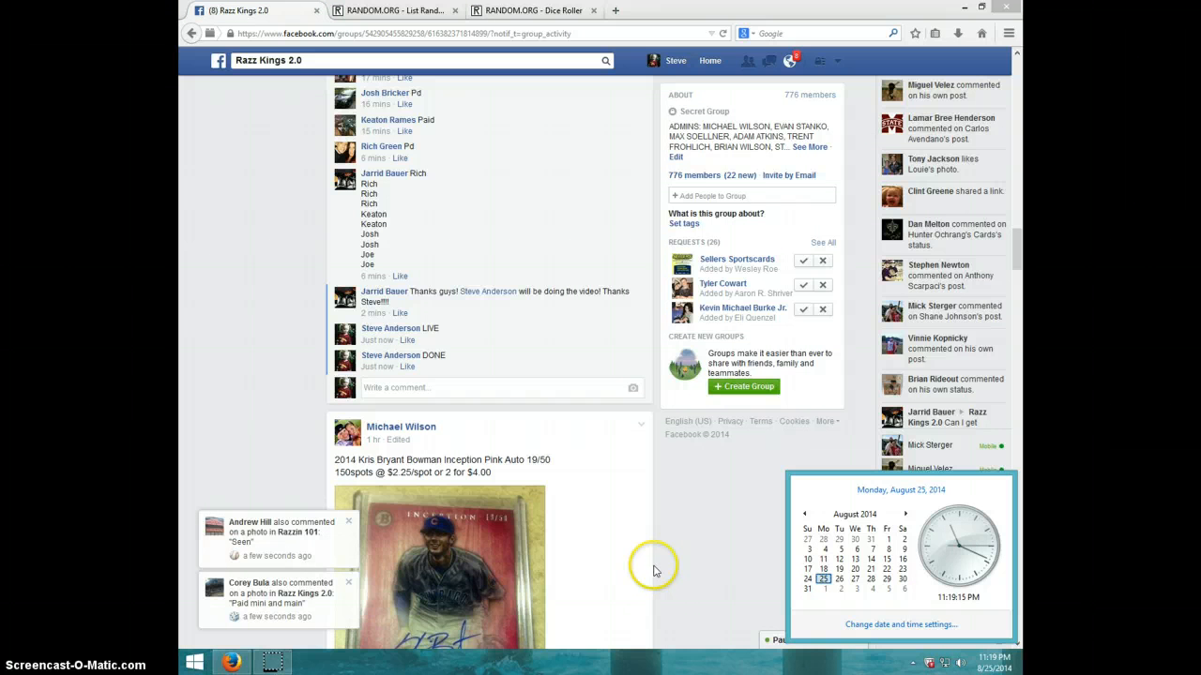